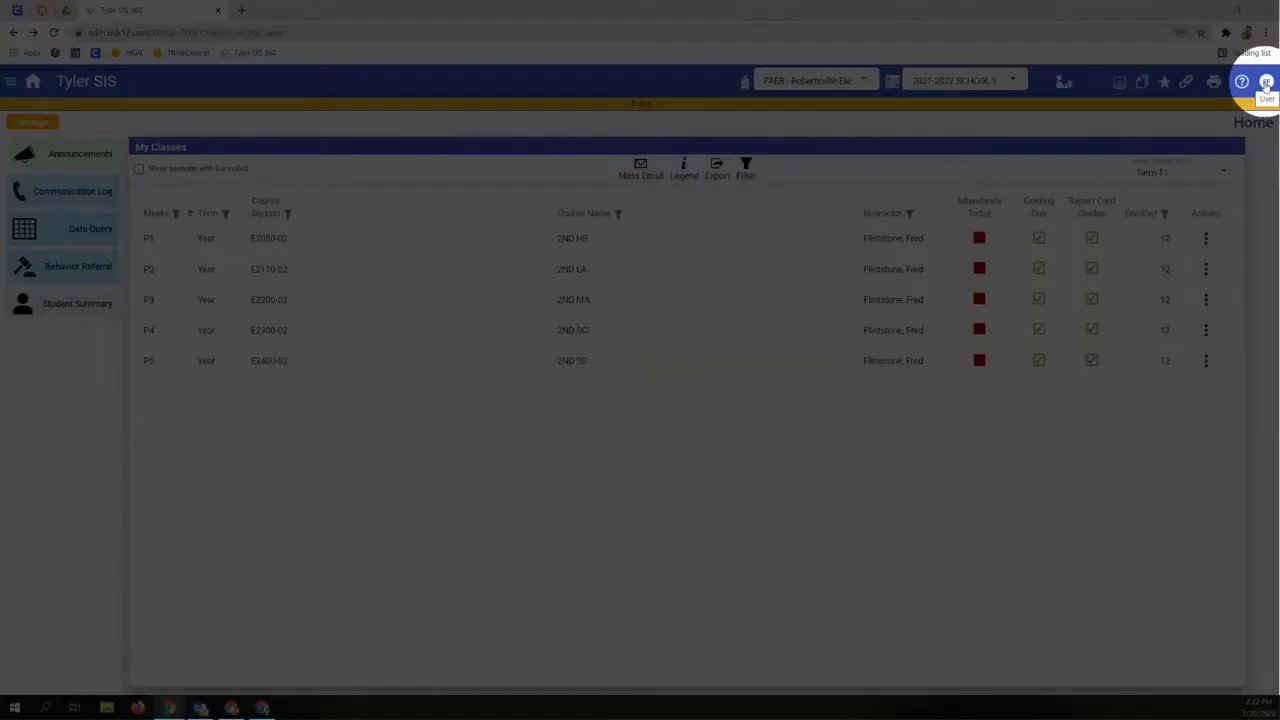
# - Link the email address in the Mass Email signature preference and save the preferences
pyautogui.click(1266, 80)
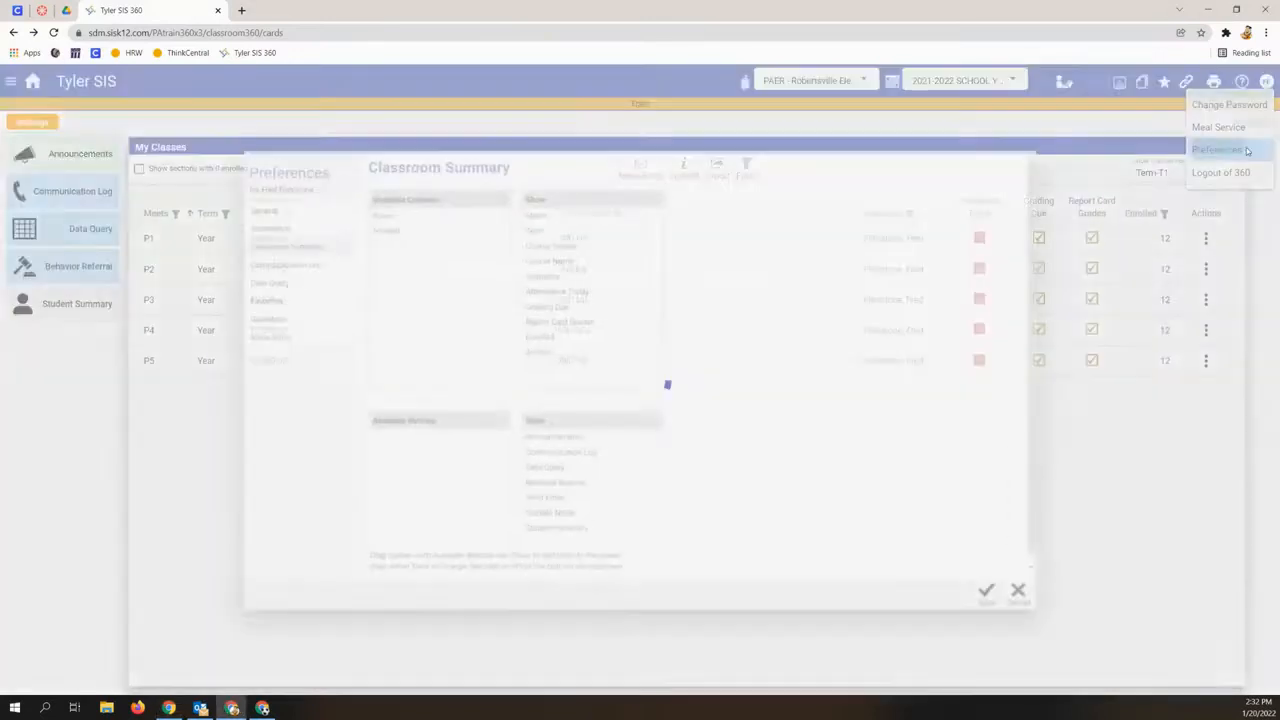
pyautogui.click(232, 332)
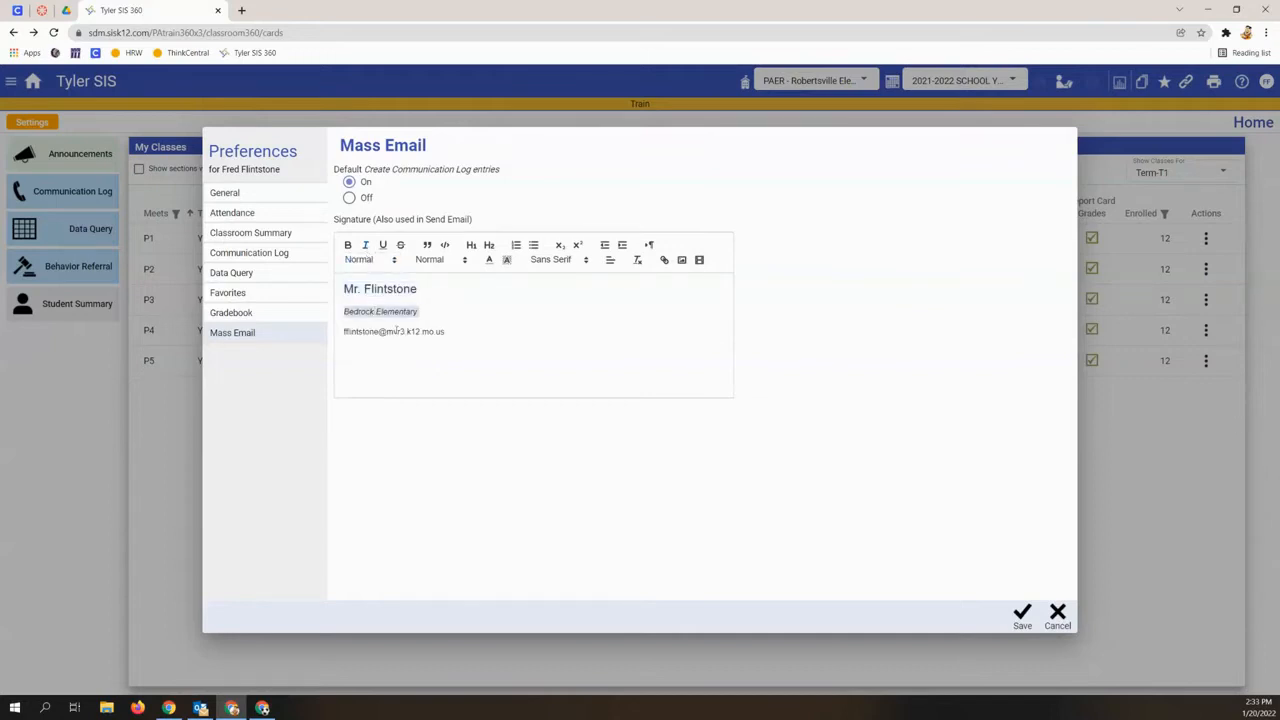
pyautogui.click(664, 260)
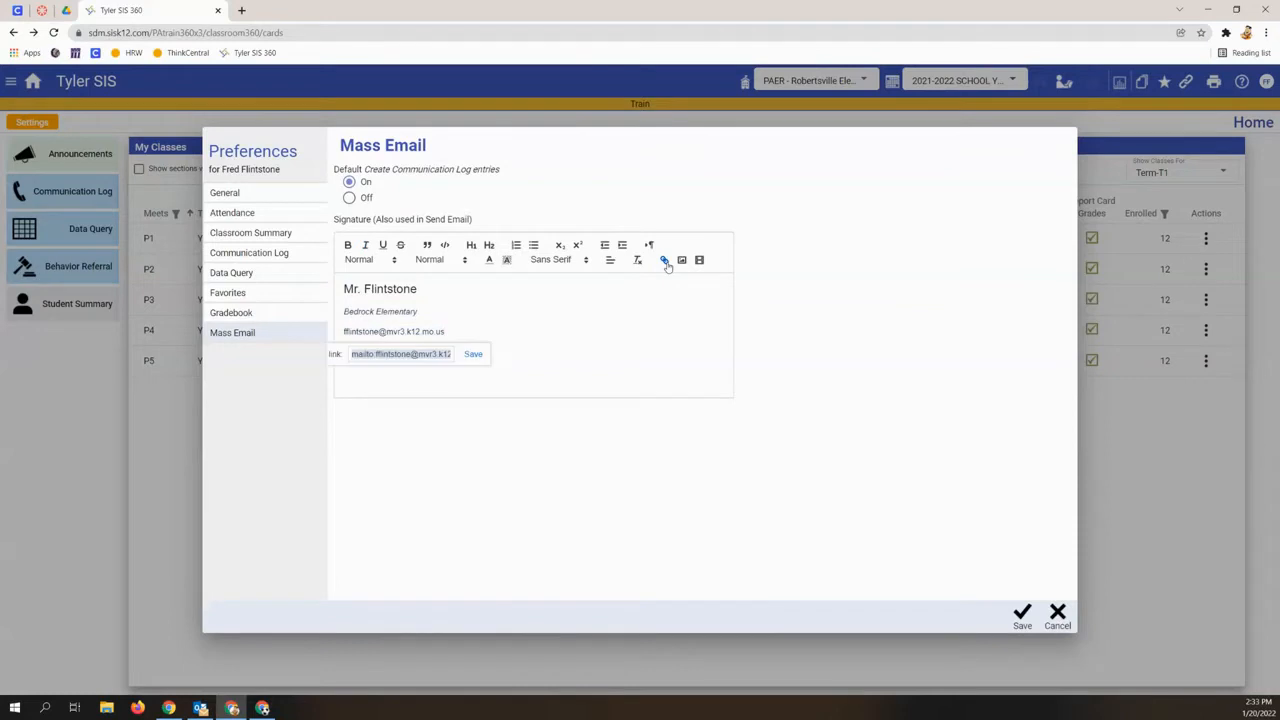
pyautogui.click(472, 352)
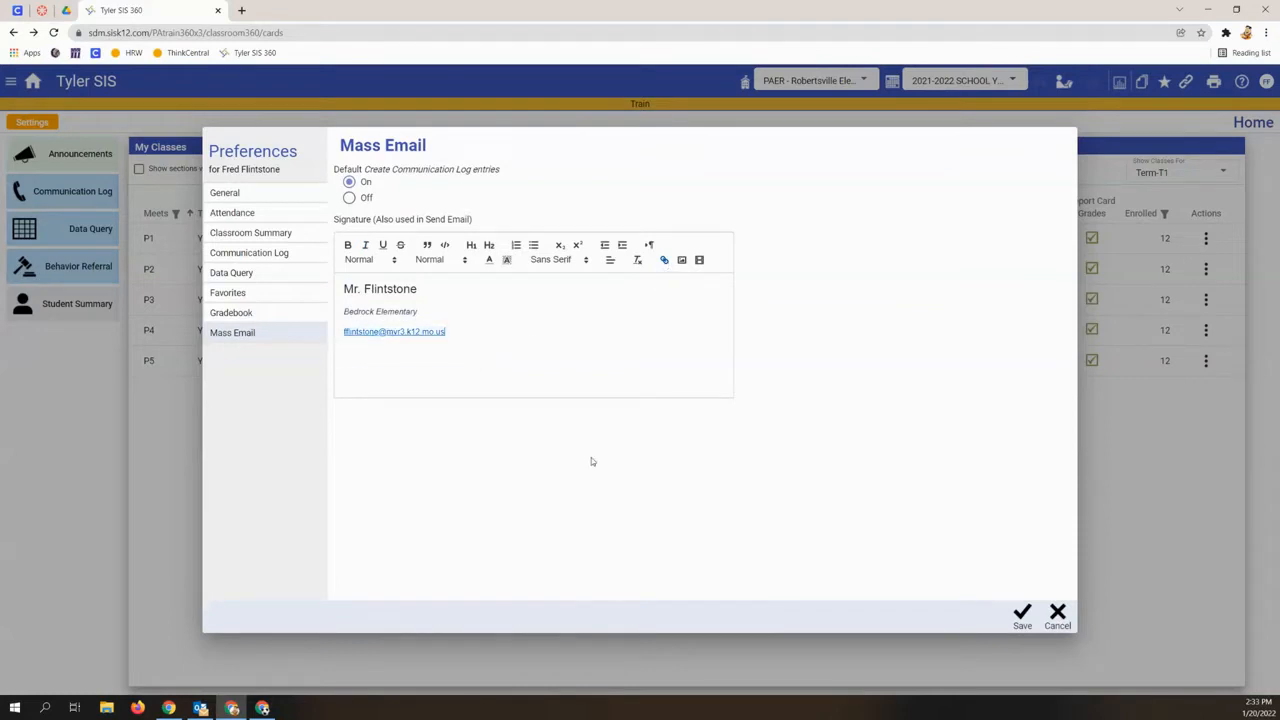
pyautogui.click(1056, 612)
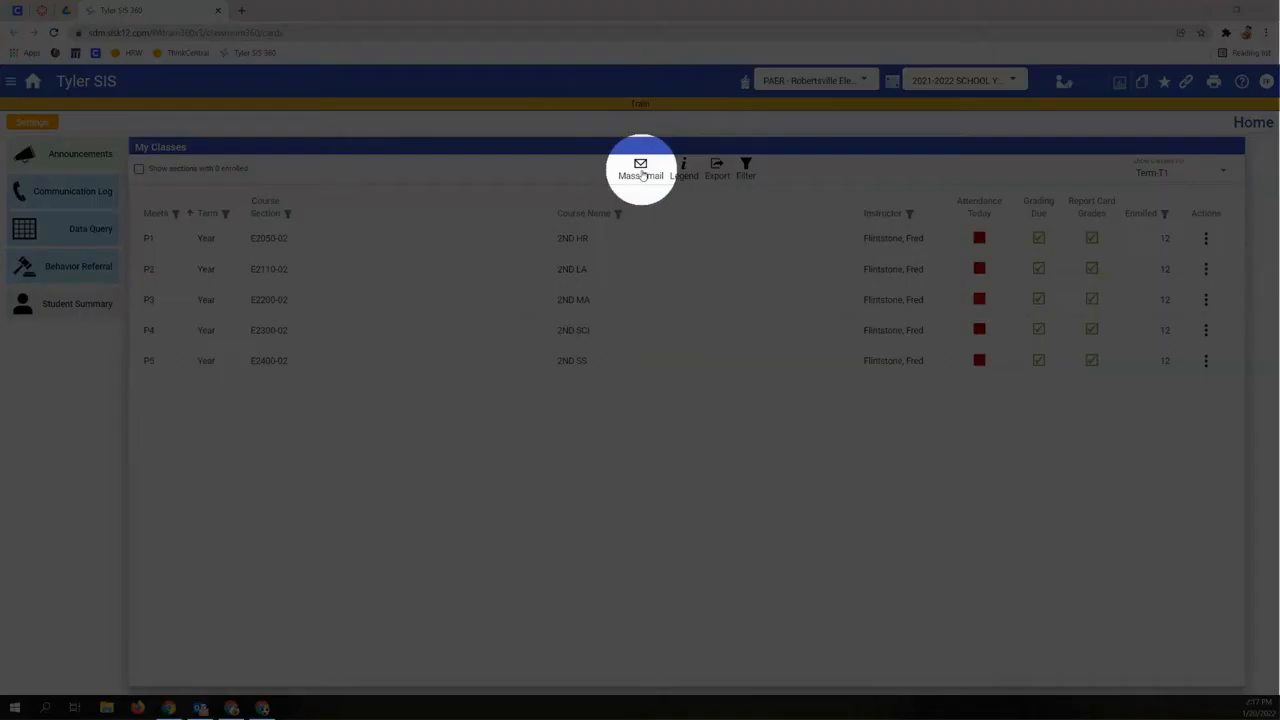
# - Start a mass email from the first class's Roster Query via Mass Tools
pyautogui.click(1206, 238)
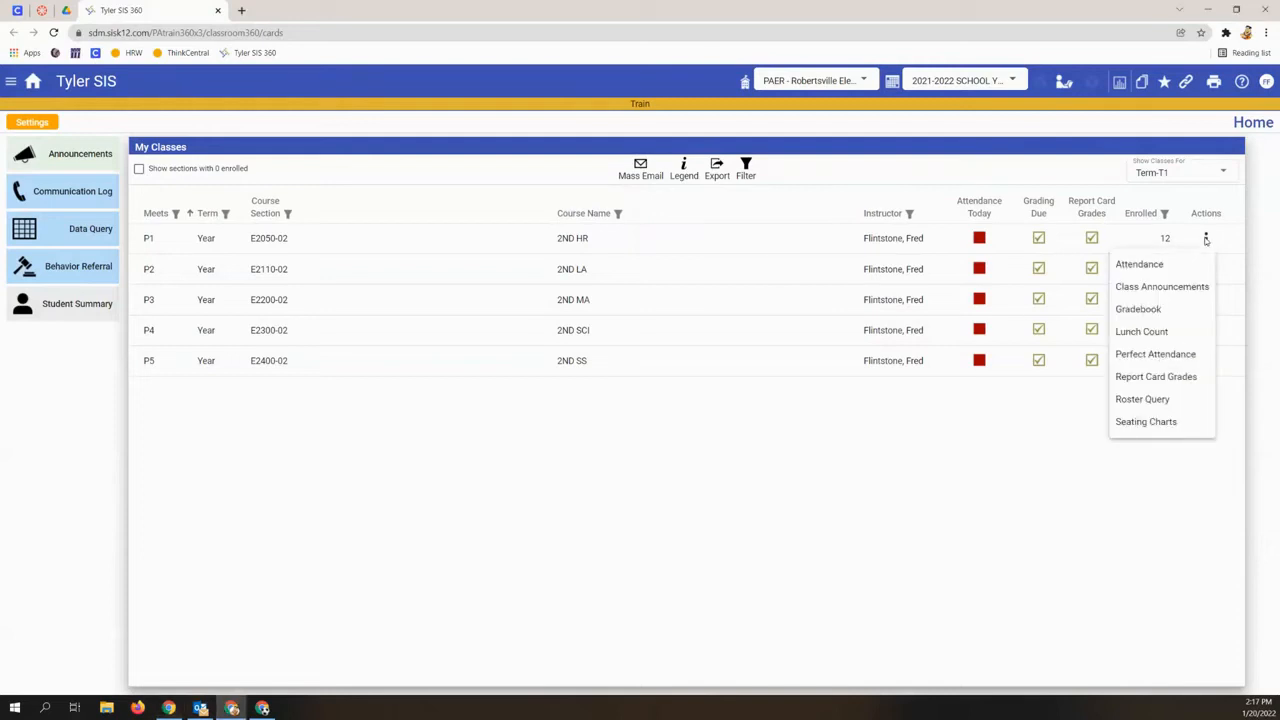
pyautogui.click(1140, 264)
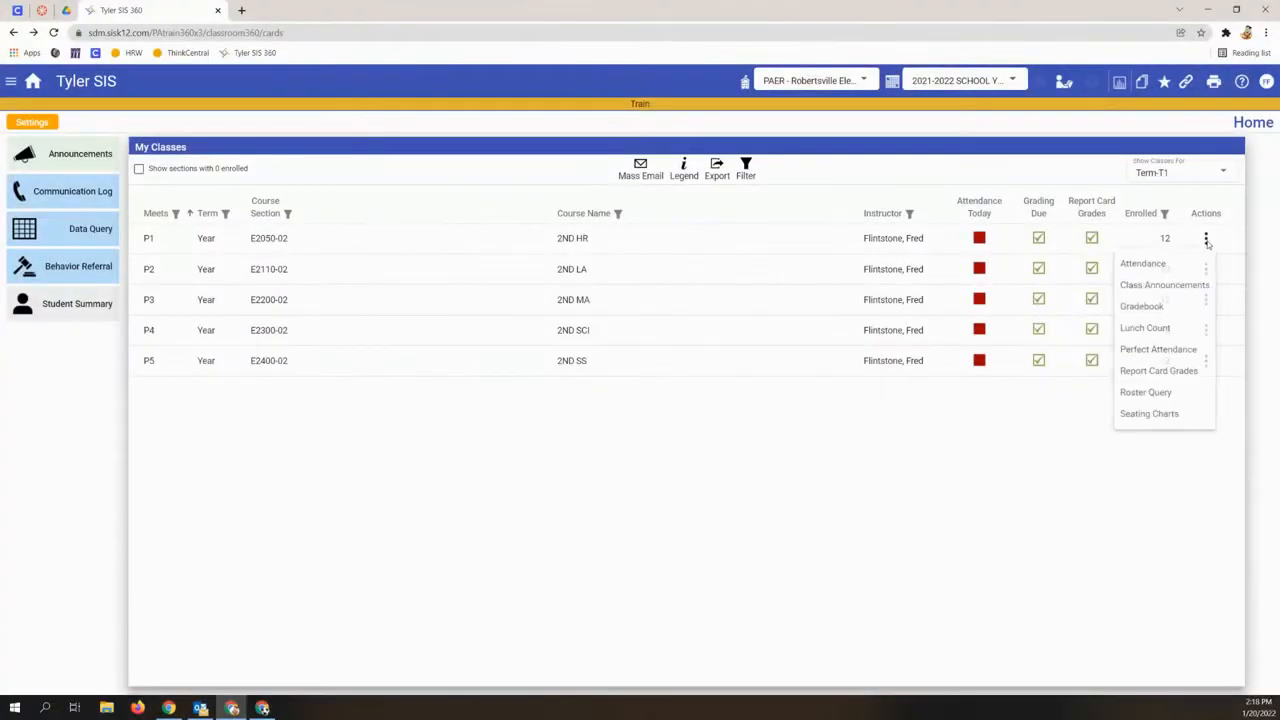
pyautogui.click(1146, 392)
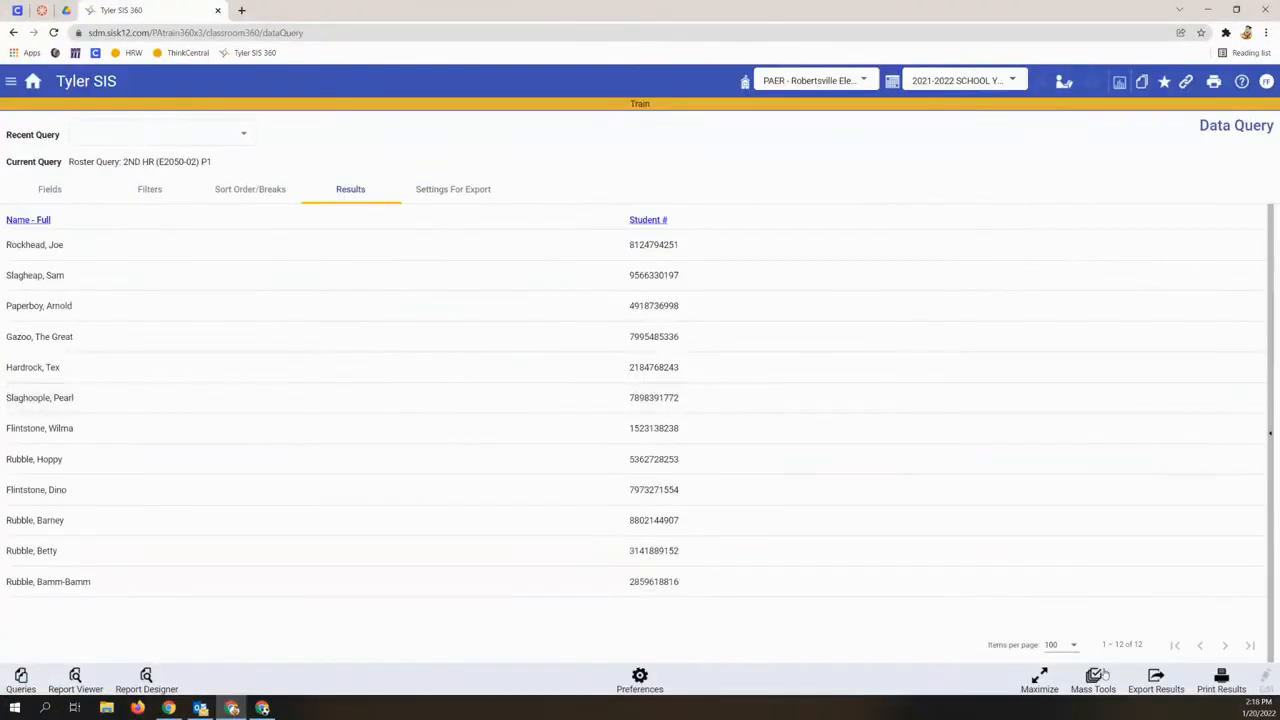
pyautogui.click(1092, 680)
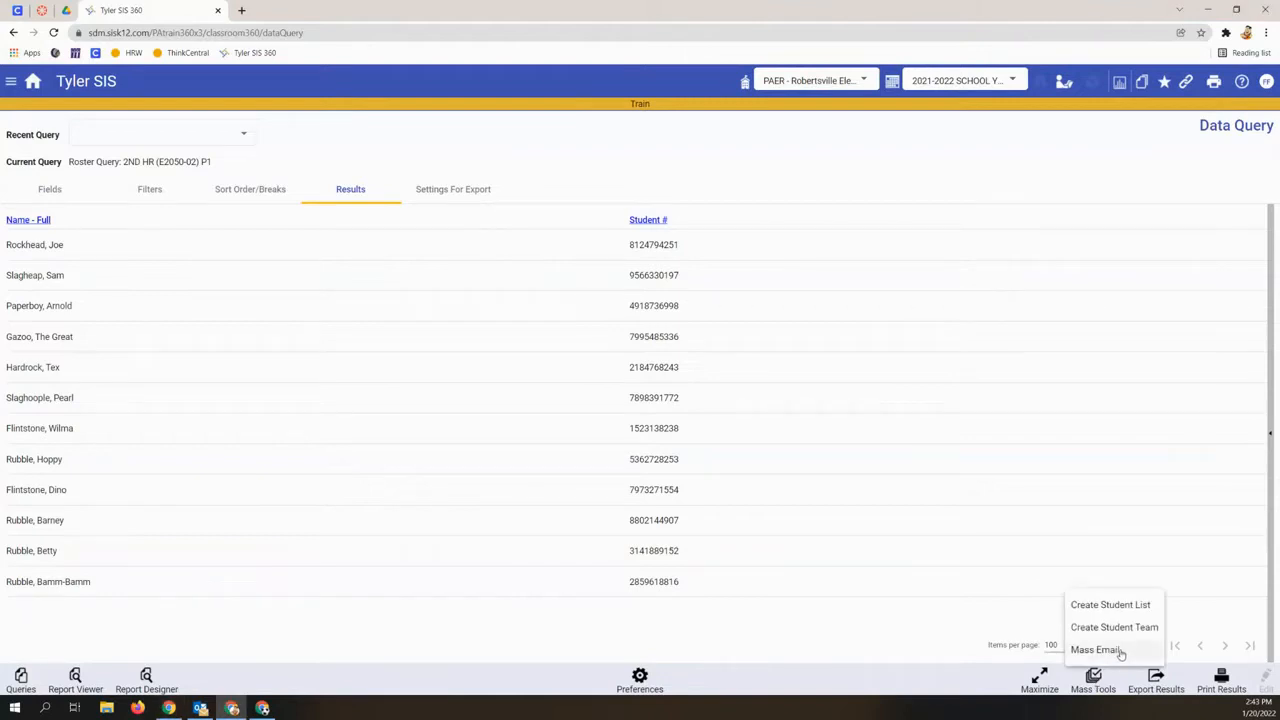
pyautogui.click(1096, 648)
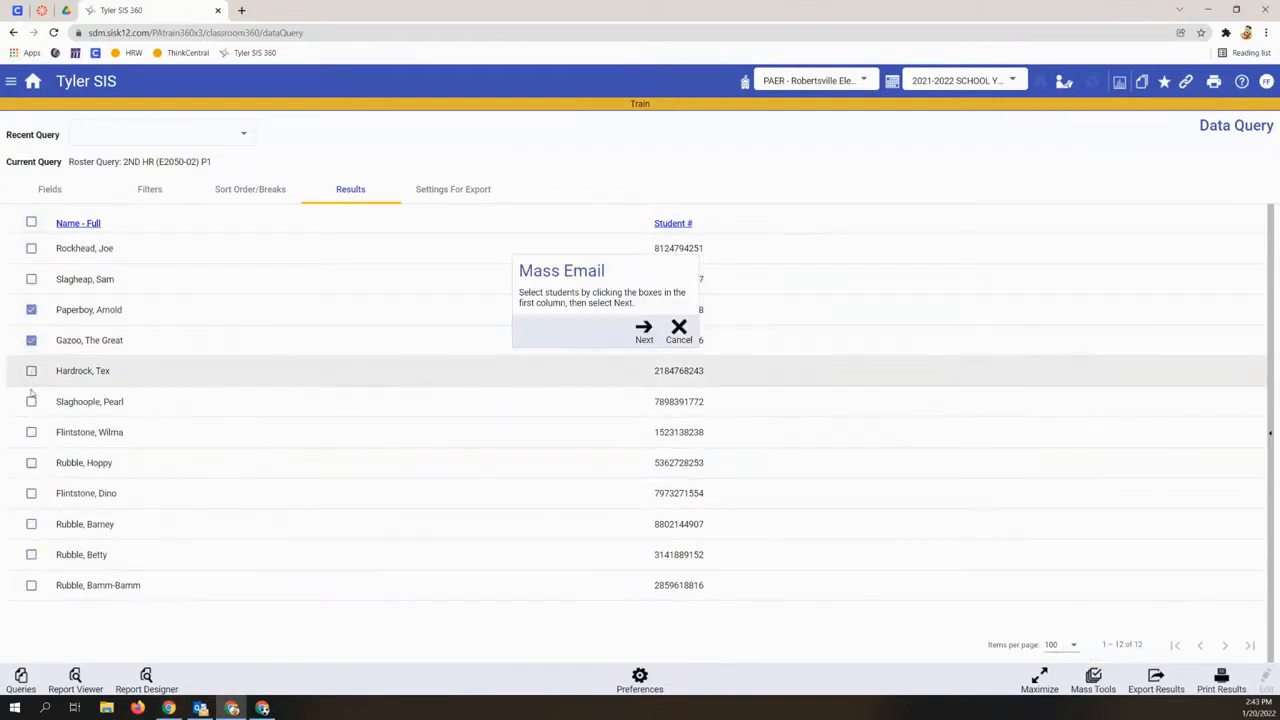
# - Choose classes 2ND HR, 2ND LA and 2ND MA as mass email recipients and continue
pyautogui.click(644, 328)
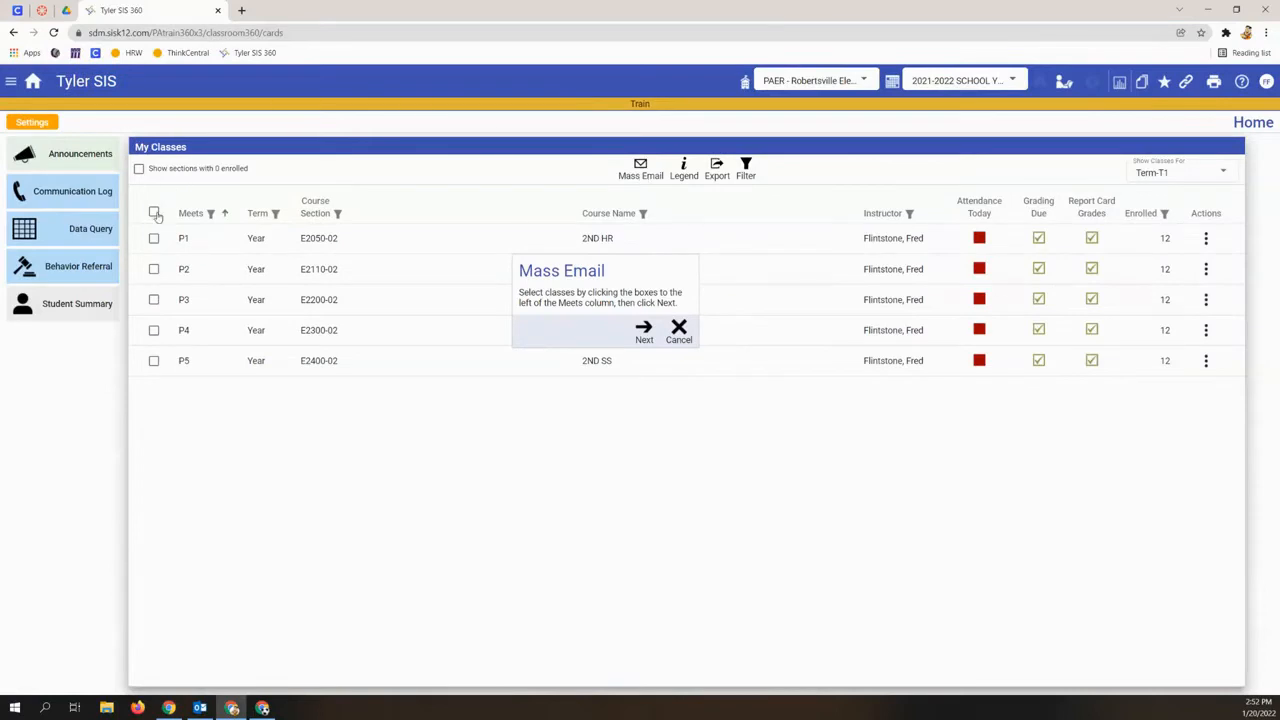
pyautogui.click(156, 212)
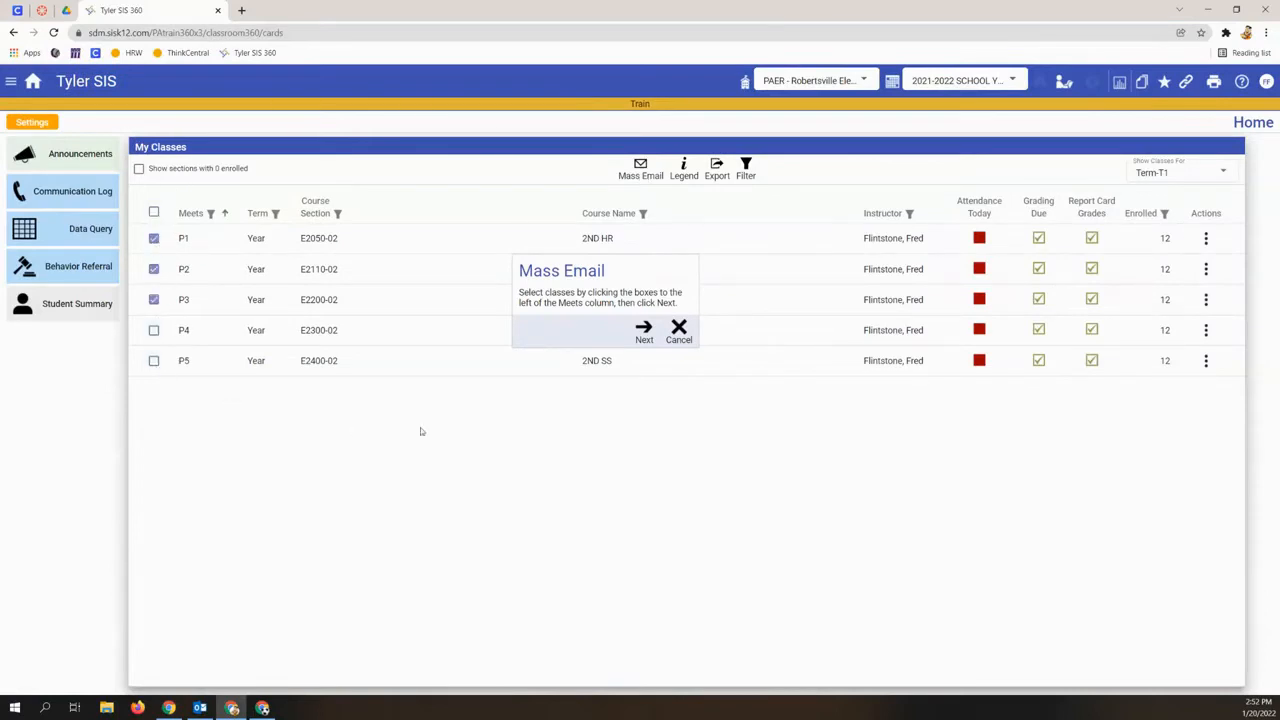
pyautogui.click(644, 332)
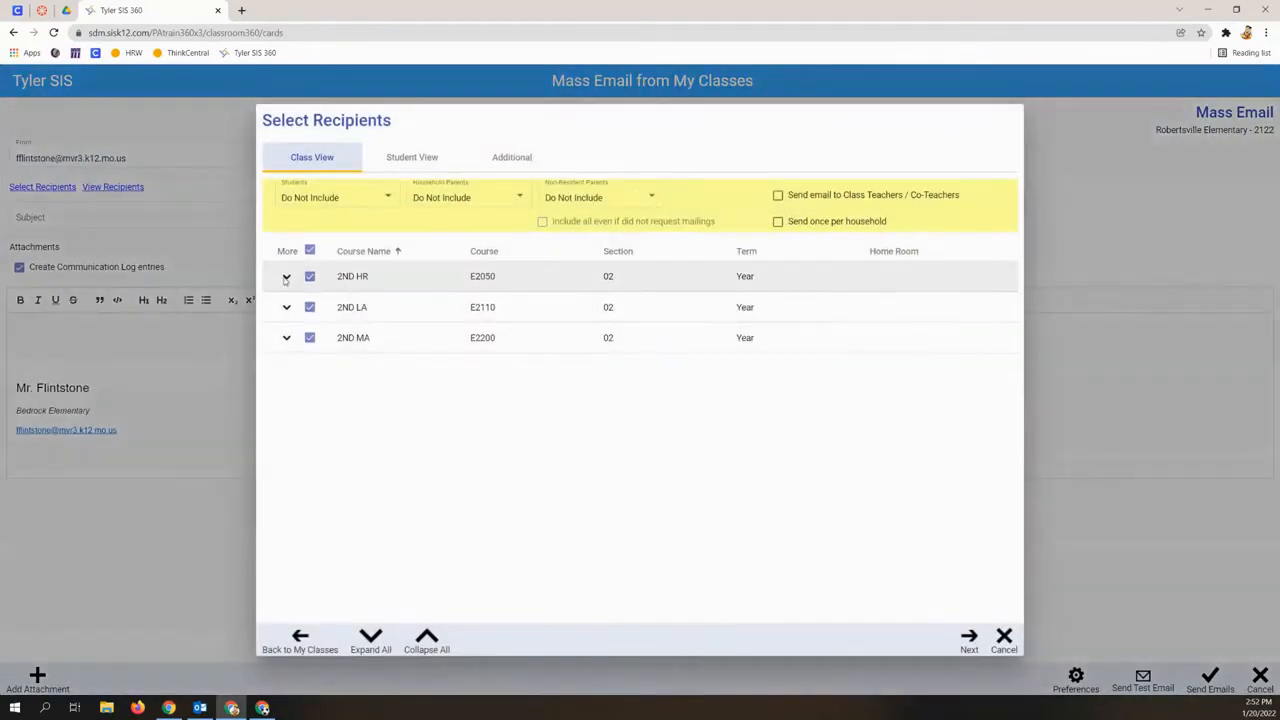
# - Set Students and Household Parents to BCC and review the student recipient list
pyautogui.click(286, 276)
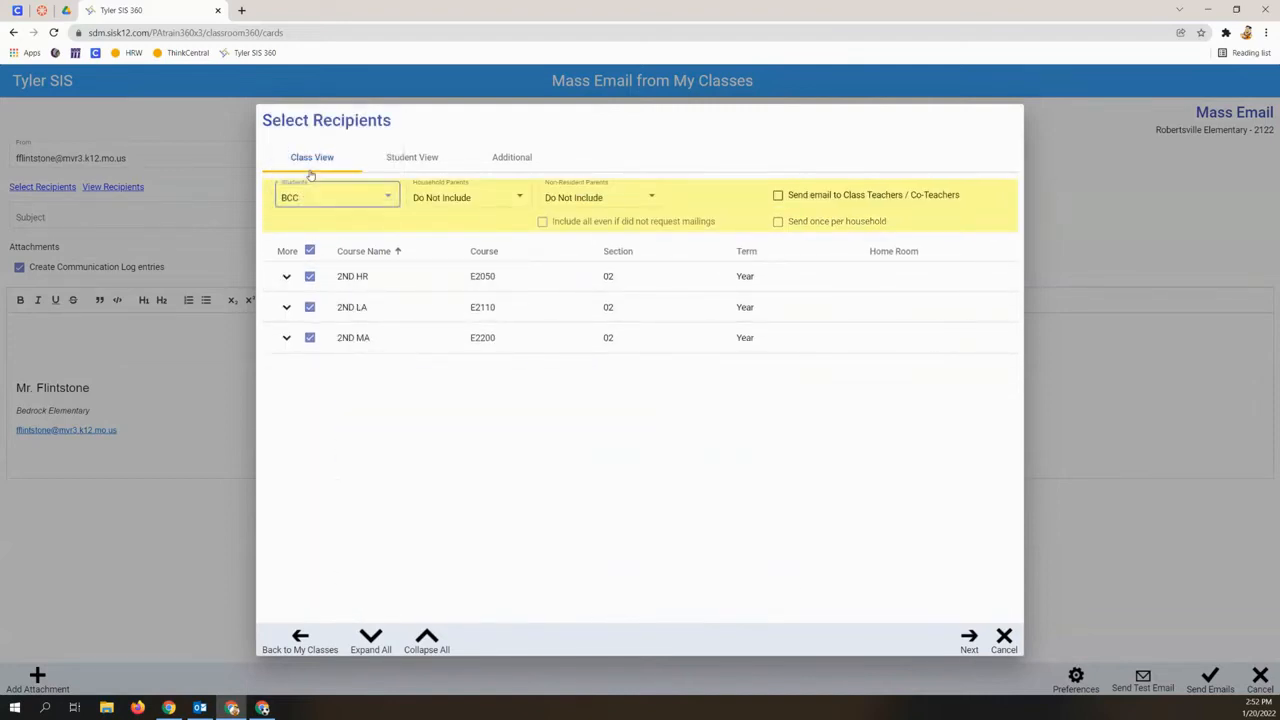
pyautogui.click(468, 198)
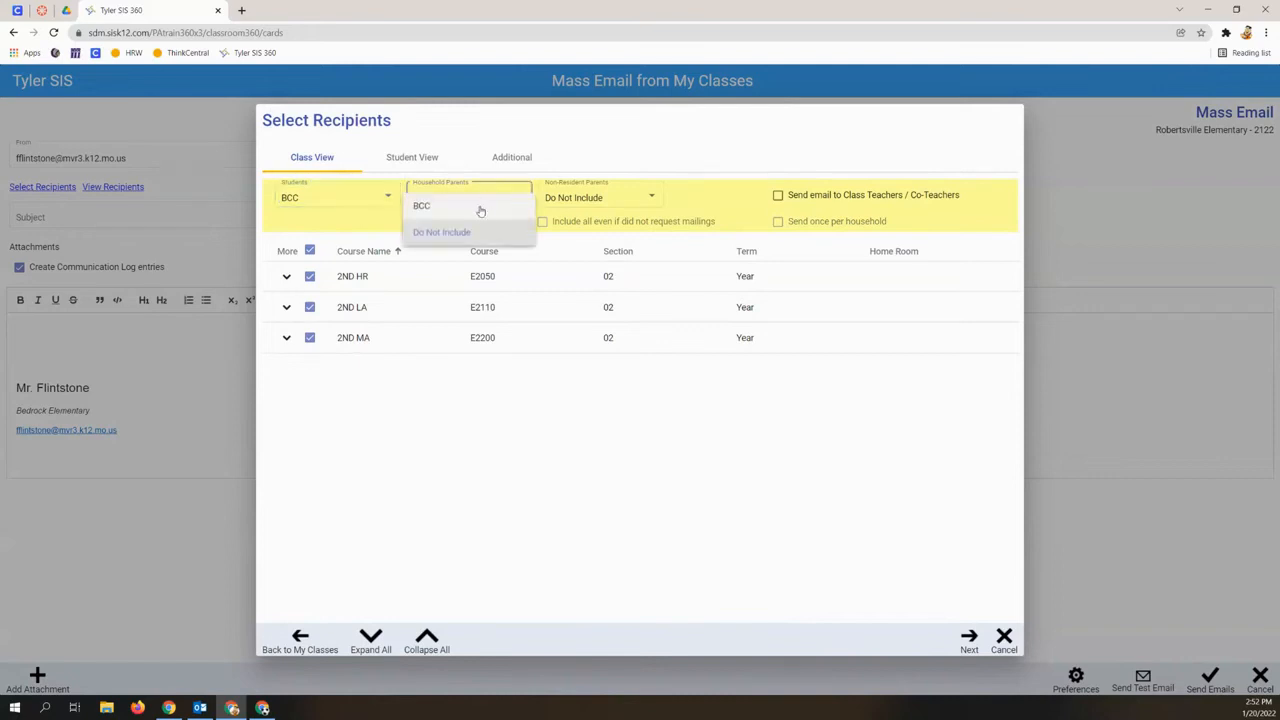
pyautogui.click(420, 204)
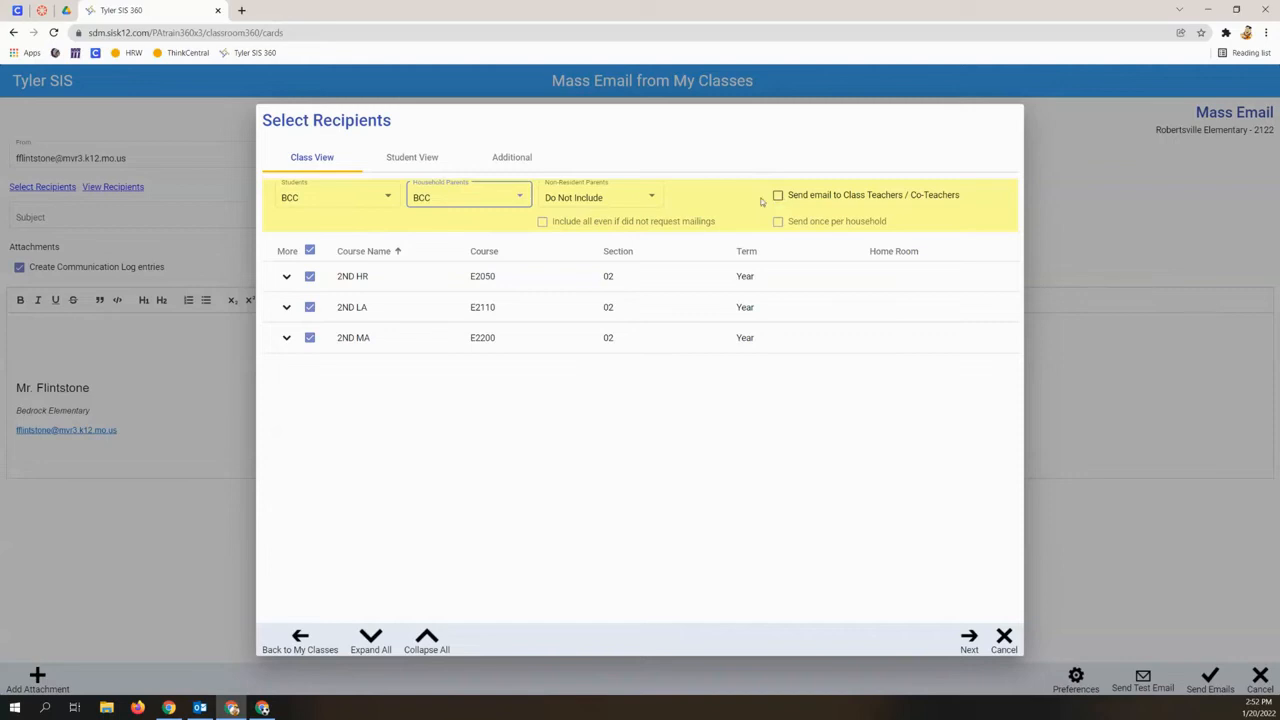
pyautogui.click(412, 156)
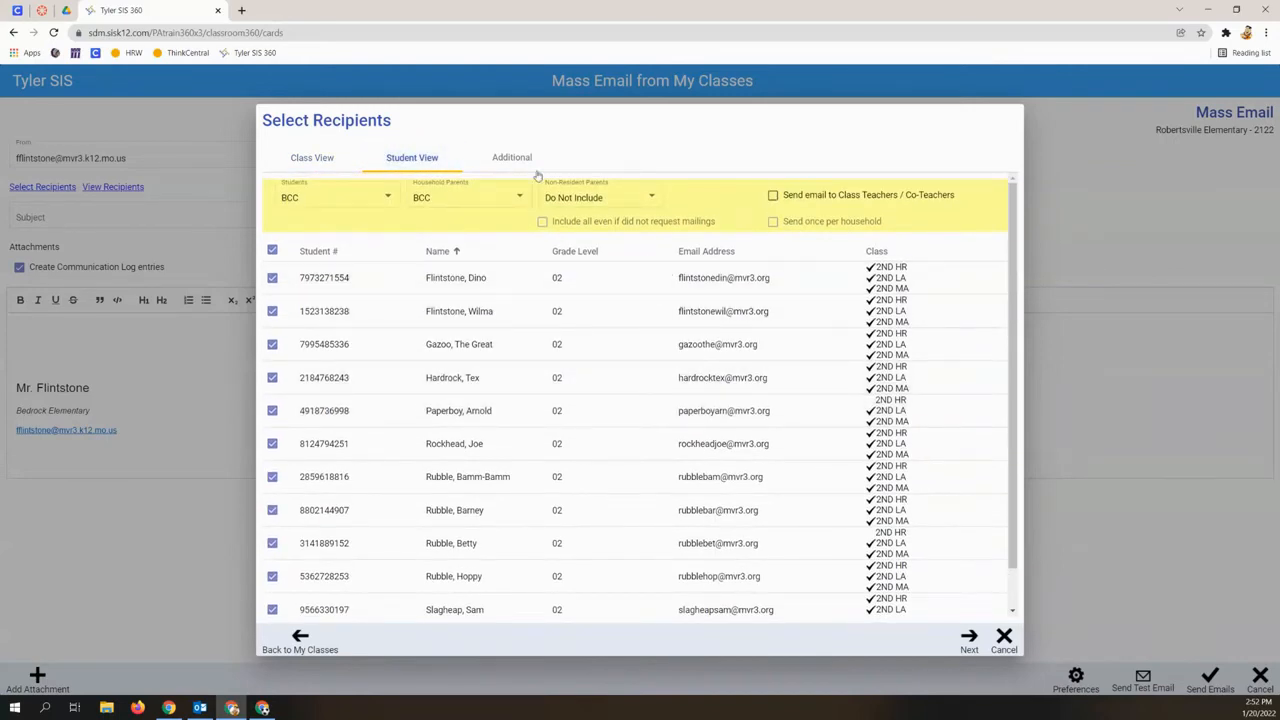
pyautogui.click(512, 156)
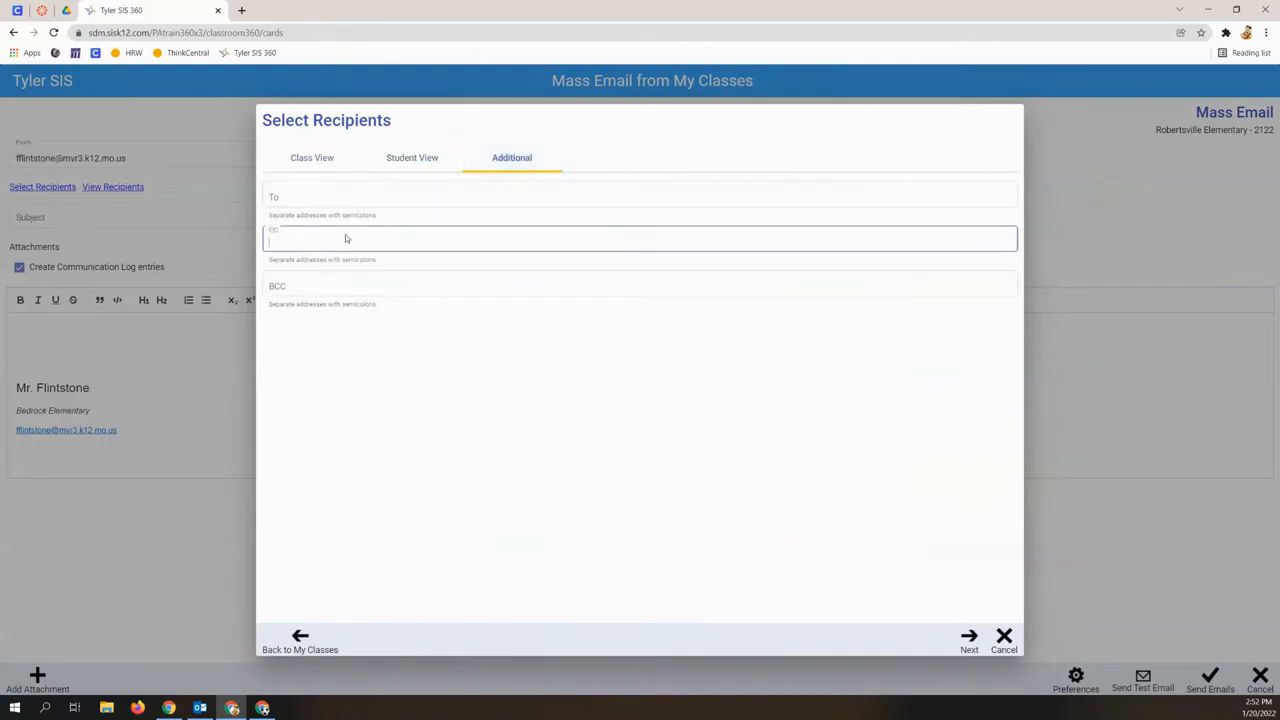
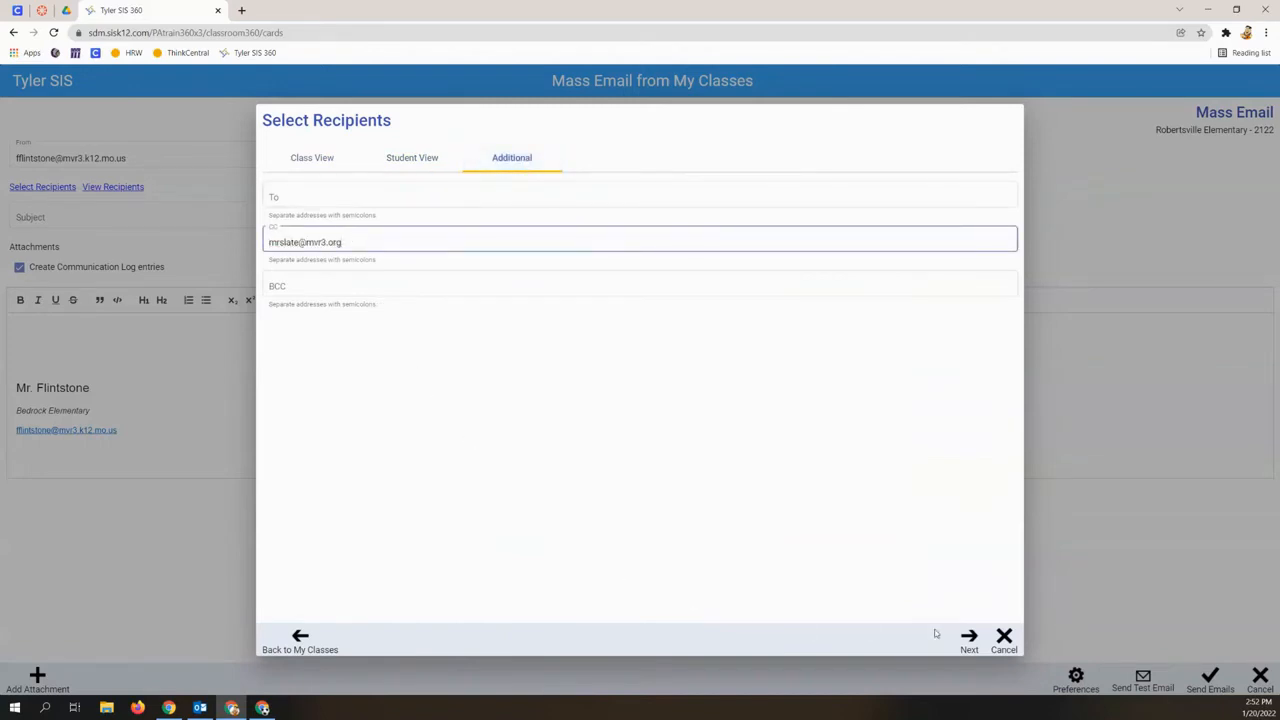
pyautogui.click(968, 636)
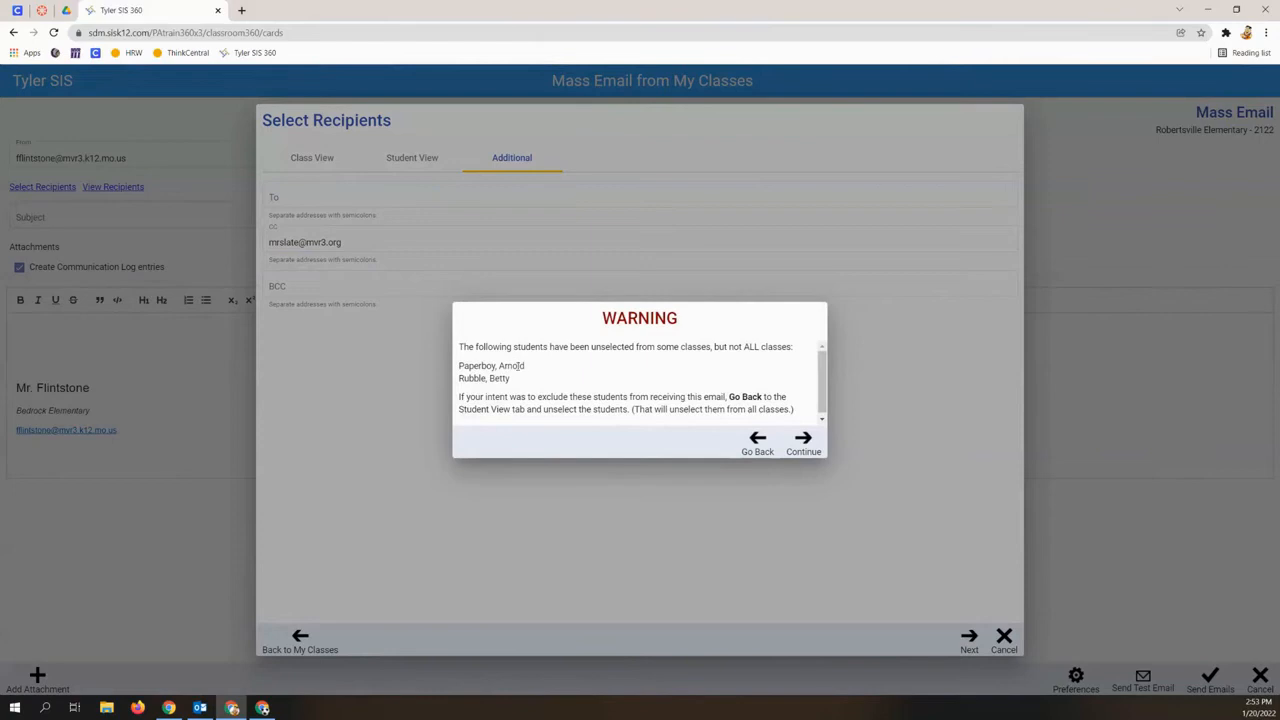
pyautogui.click(804, 444)
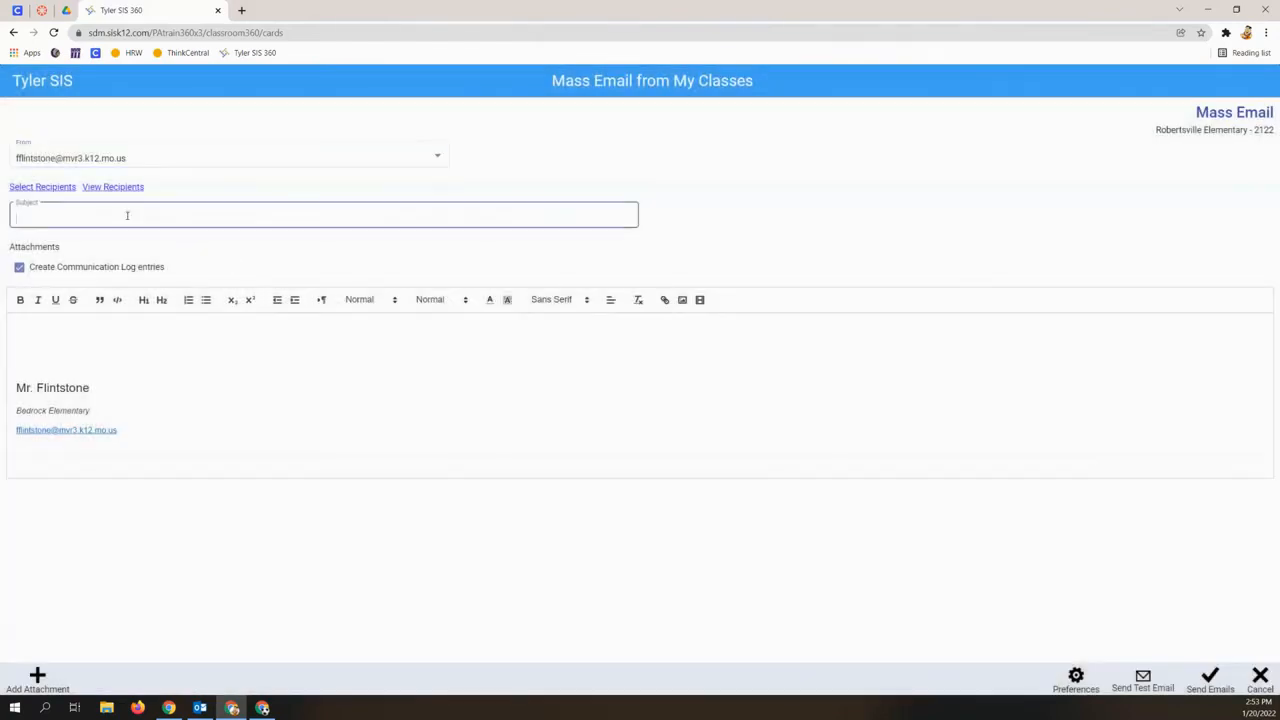
# - Enter subject 'Parent Conferences', link and bold the word THIS in the message, and start adding an attachment
pyautogui.write('Parent Conferences')
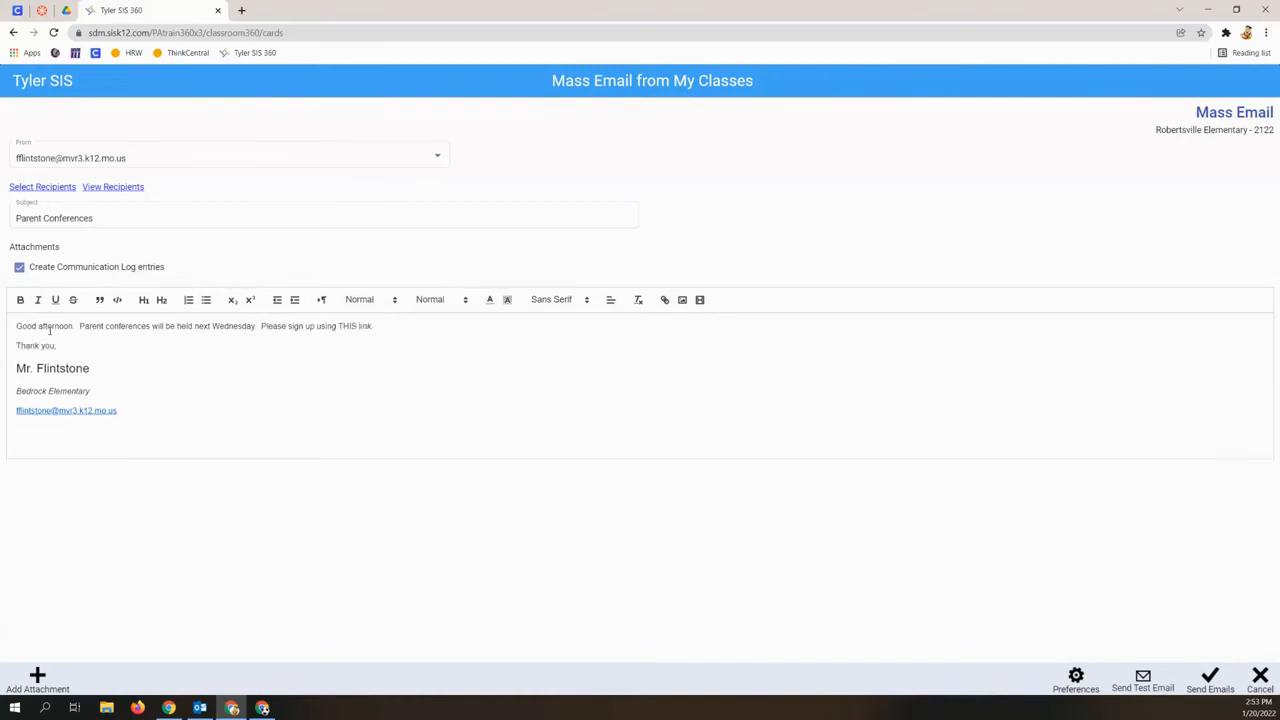
pyautogui.doubleClick(348, 326)
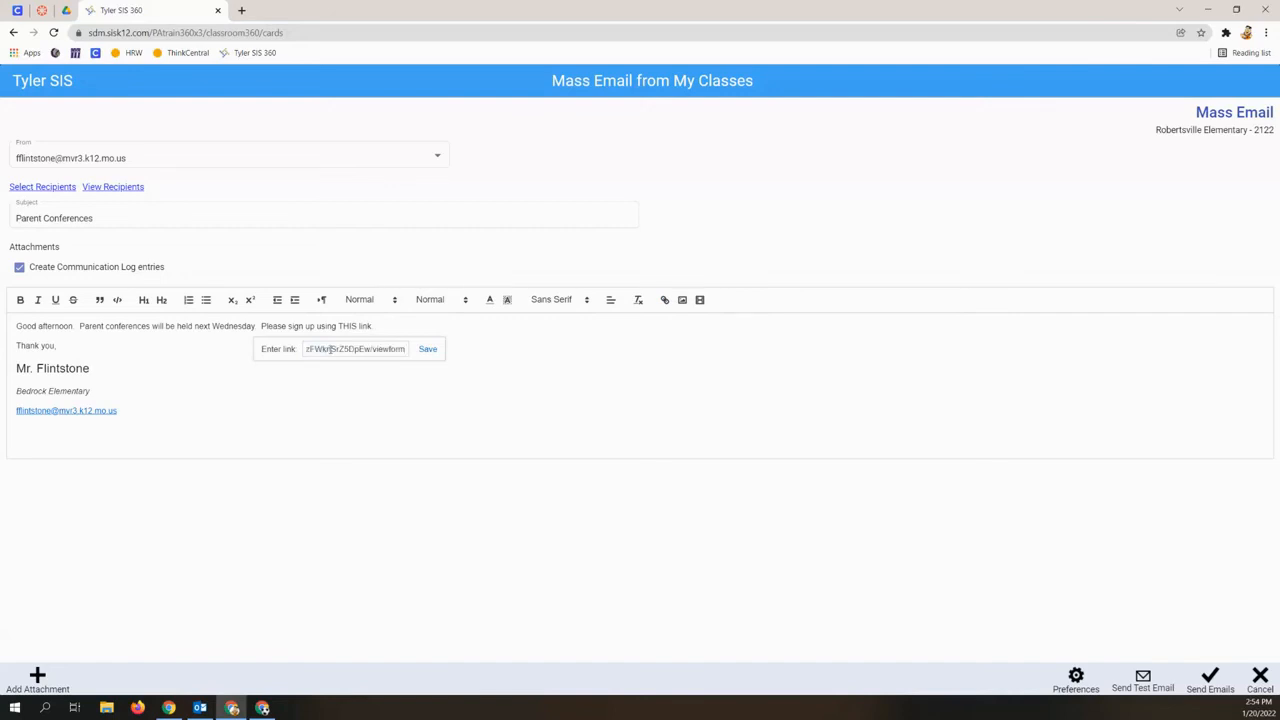
pyautogui.click(428, 348)
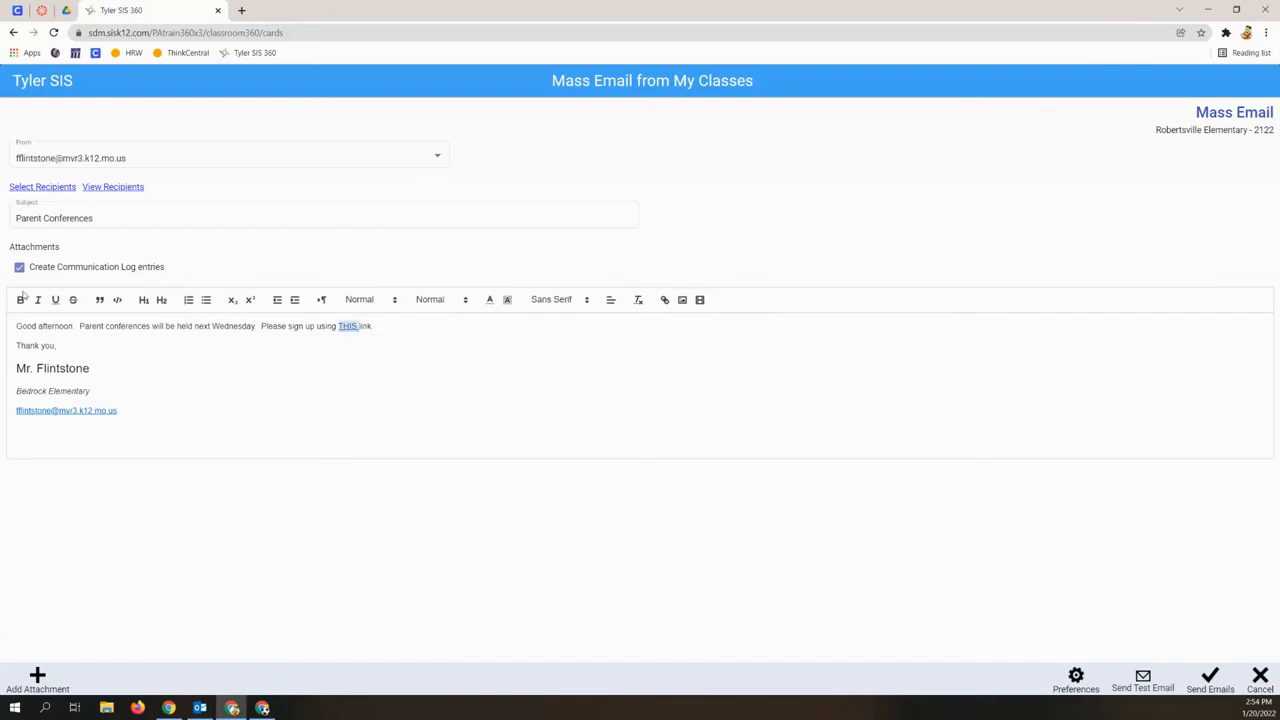
pyautogui.click(112, 188)
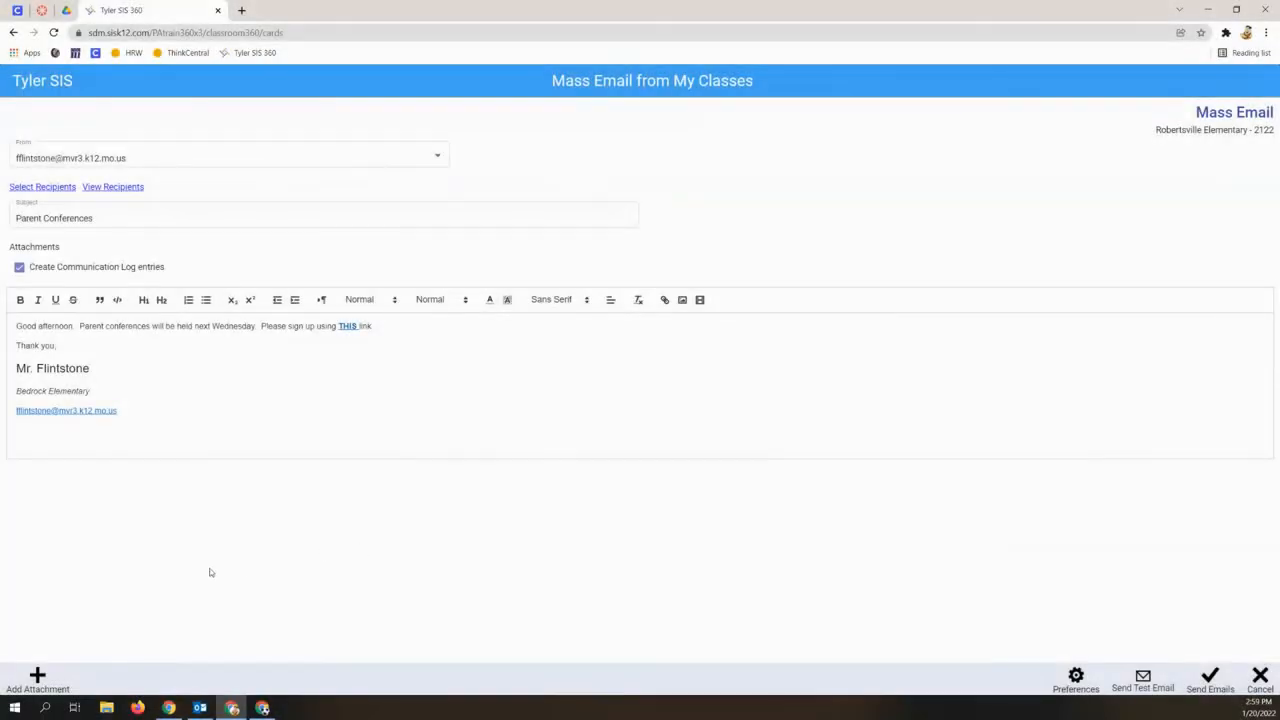
pyautogui.click(36, 680)
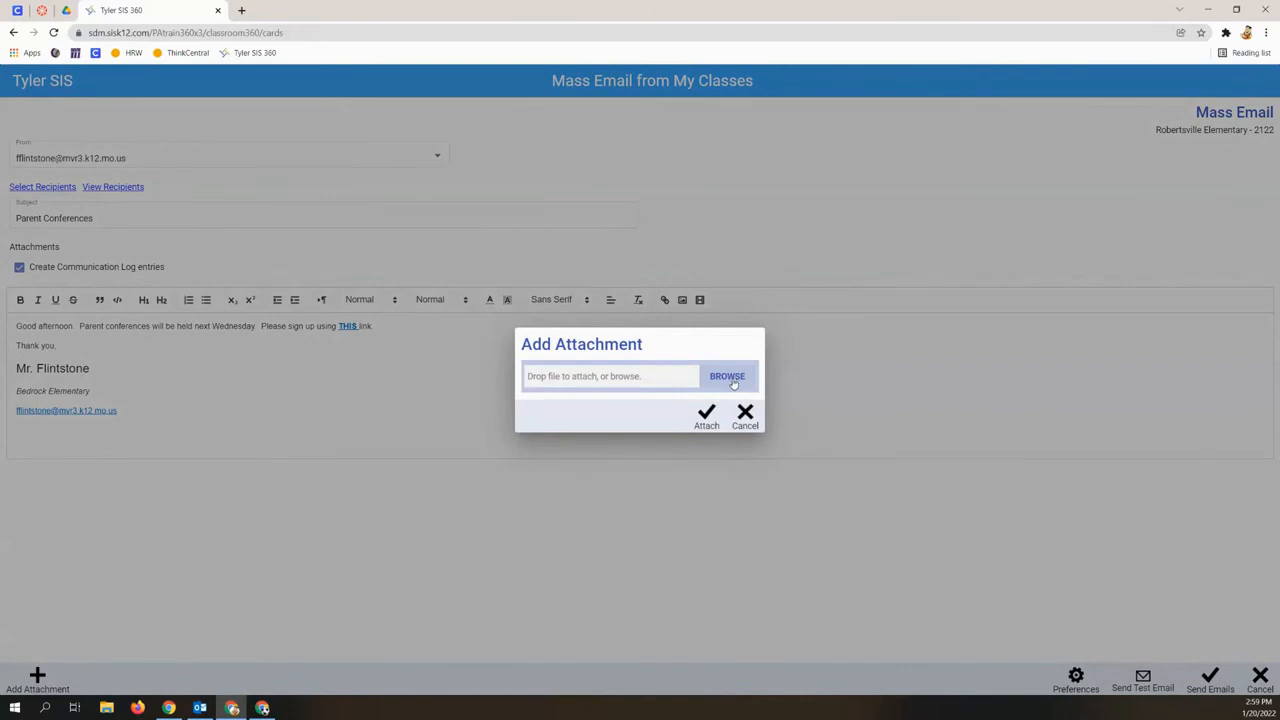